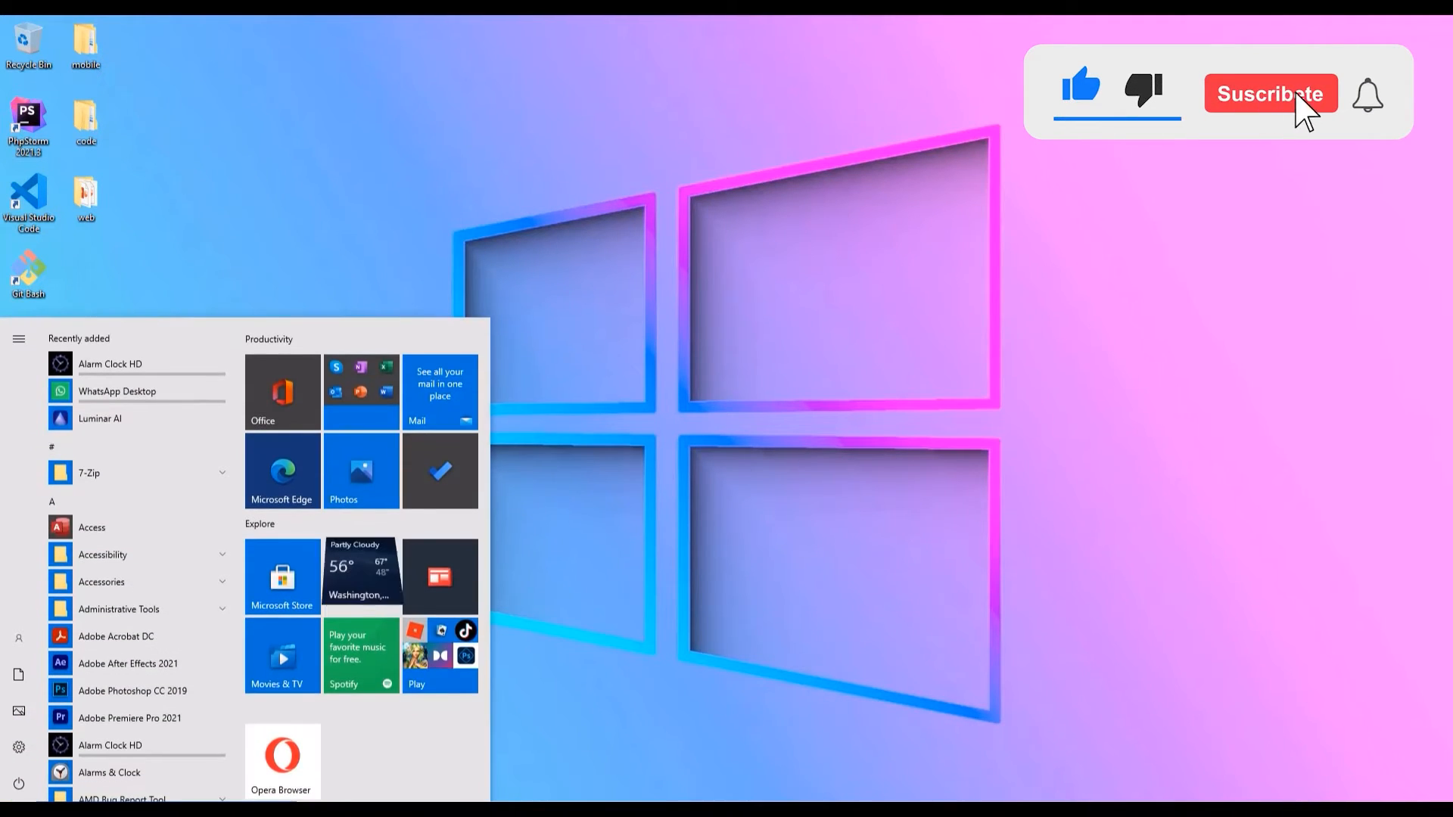
Expand the Start menu and launch Settings on Accounts > Your info
left_click(1270, 93)
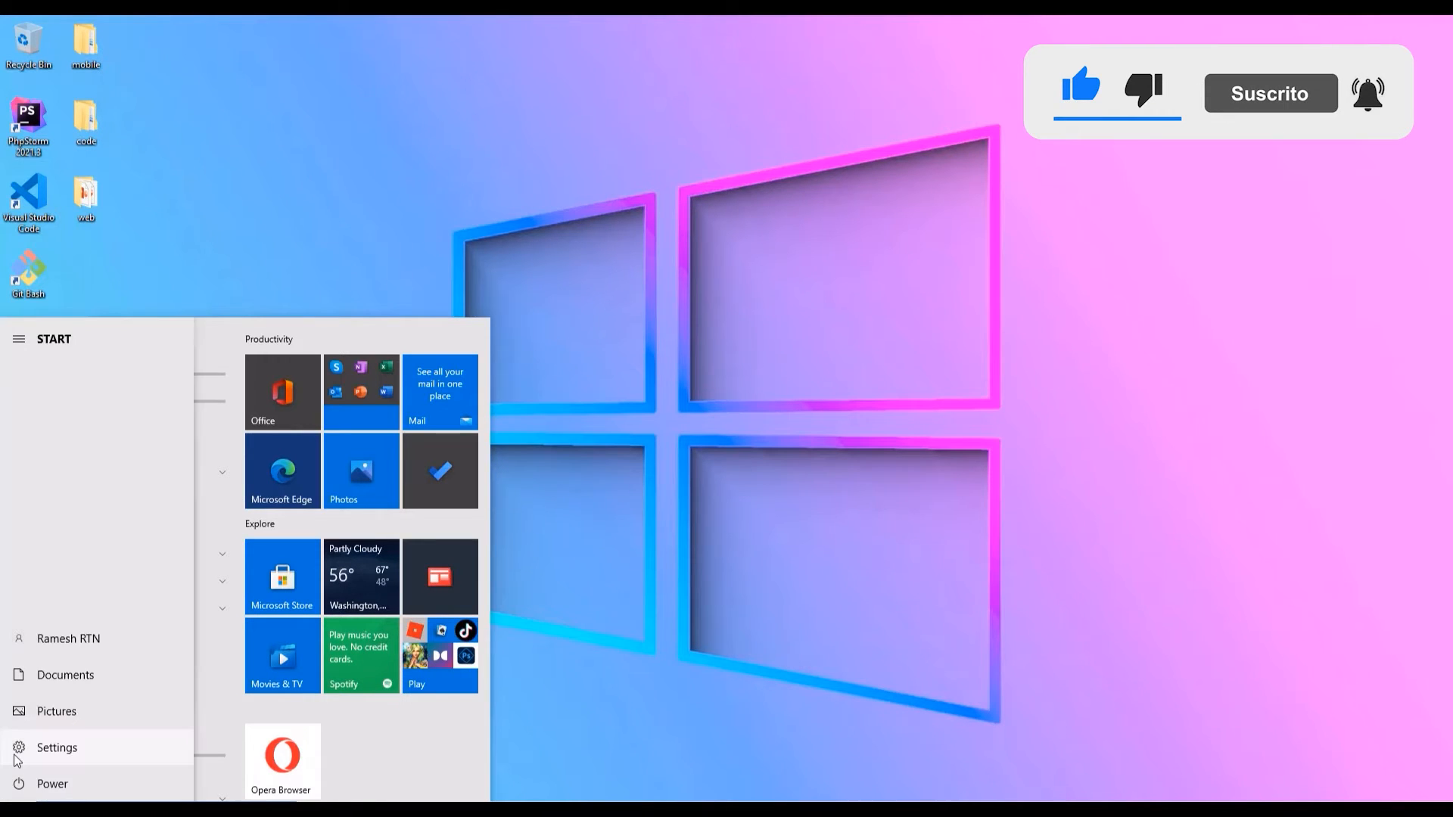
left_click(56, 748)
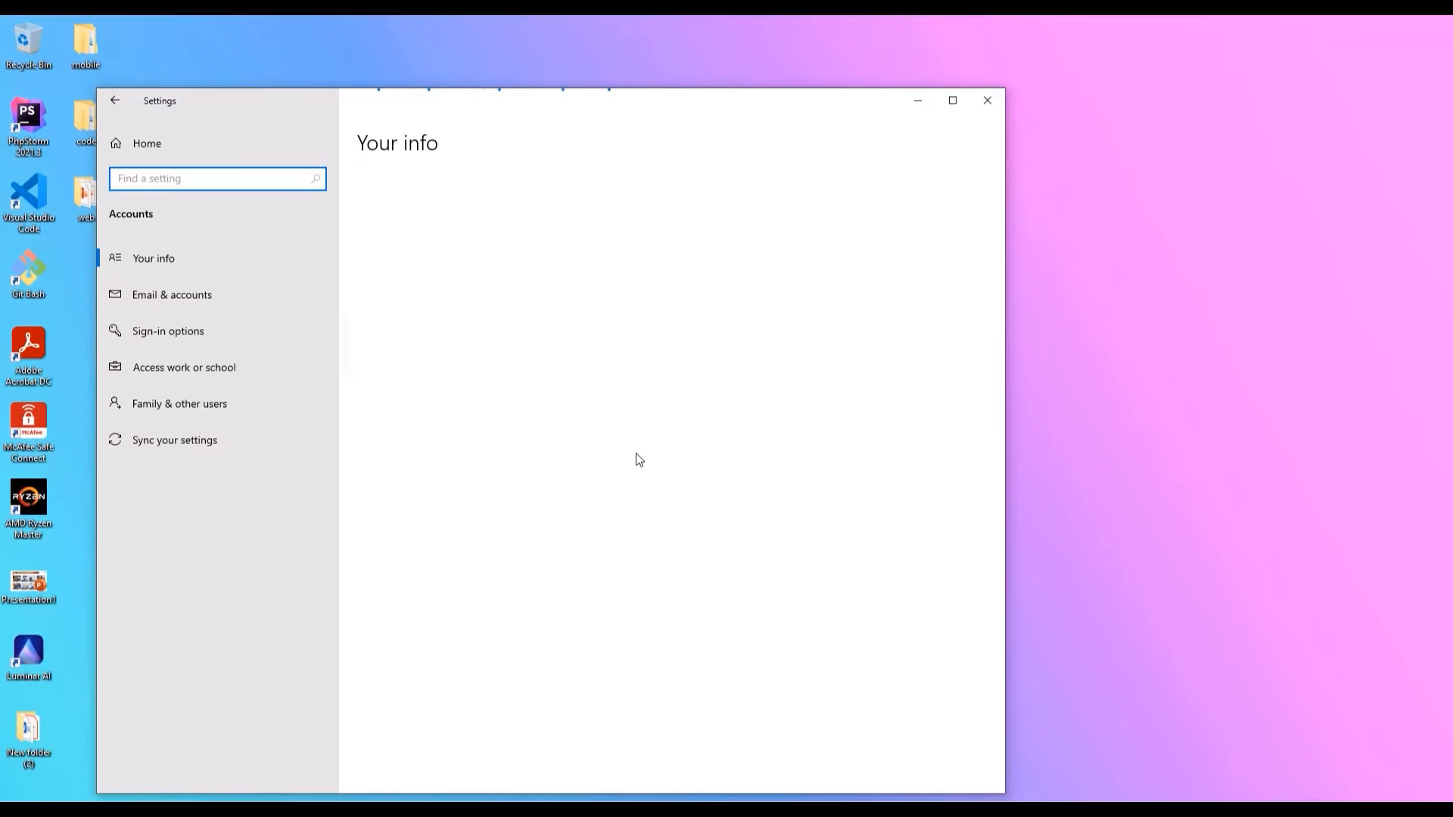
View Sign-in options with the Windows Hello PIN details expanded, then bring up Windows search
left_click(153, 258)
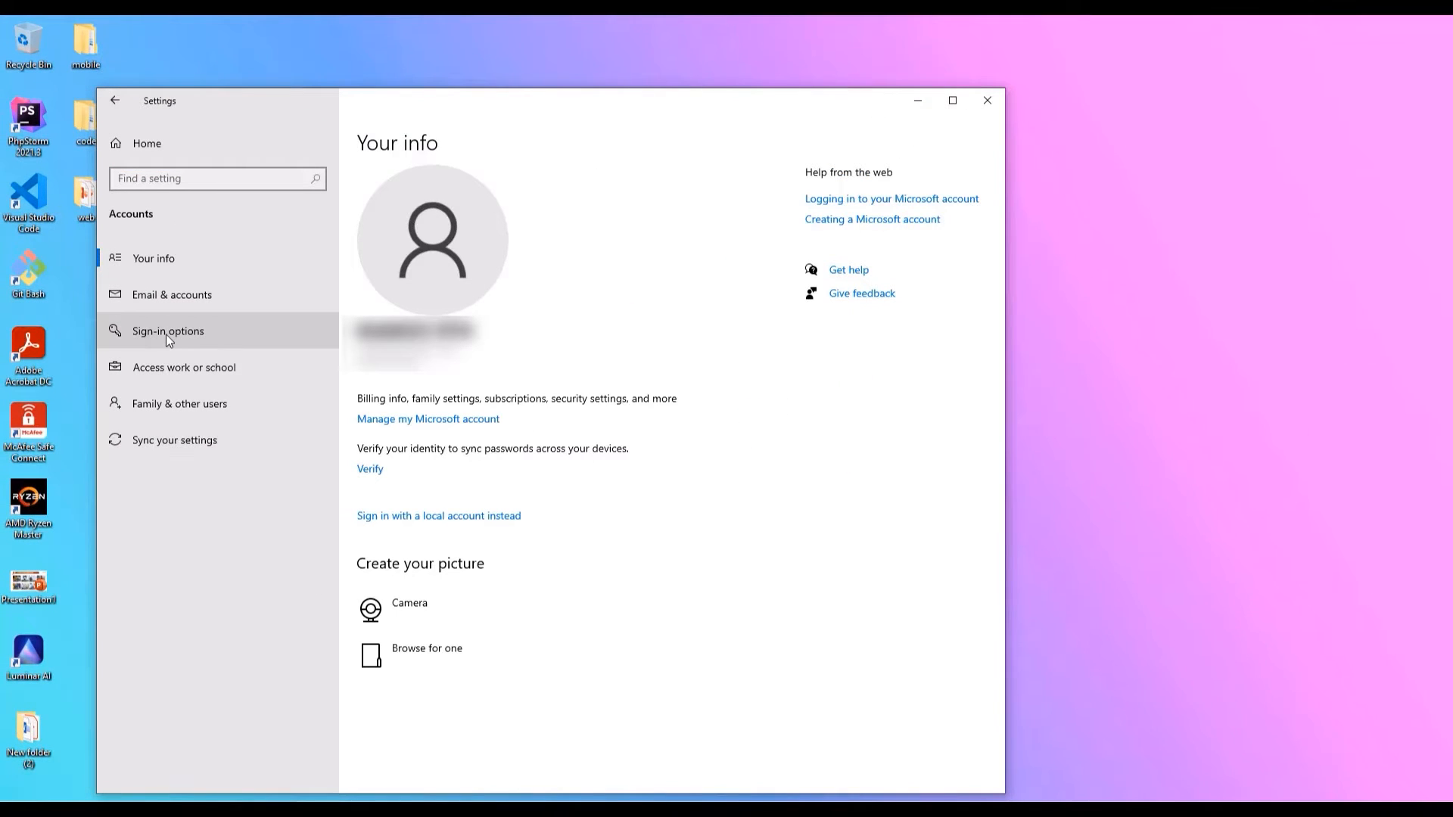
left_click(167, 331)
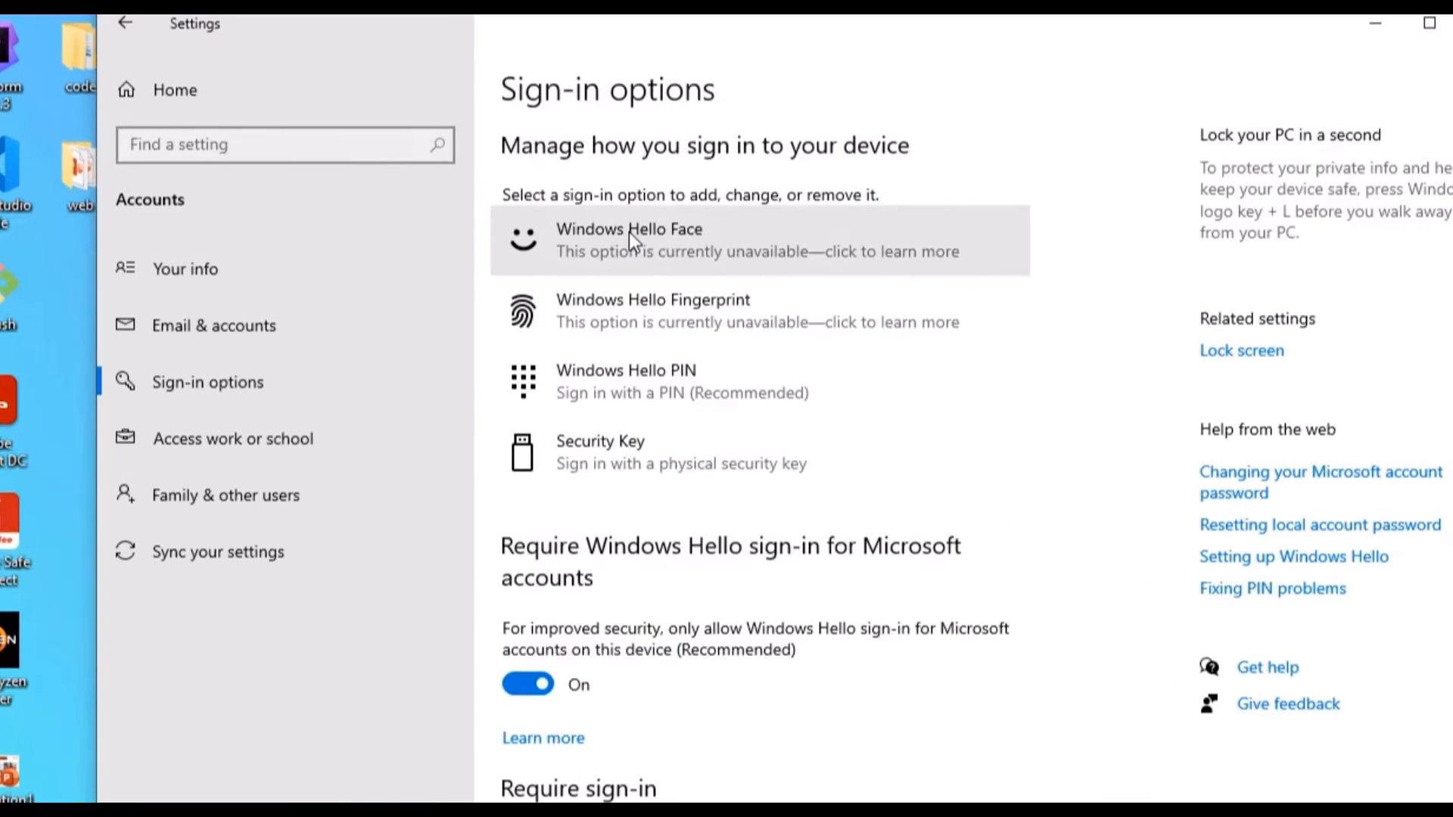
mouse_move(681, 480)
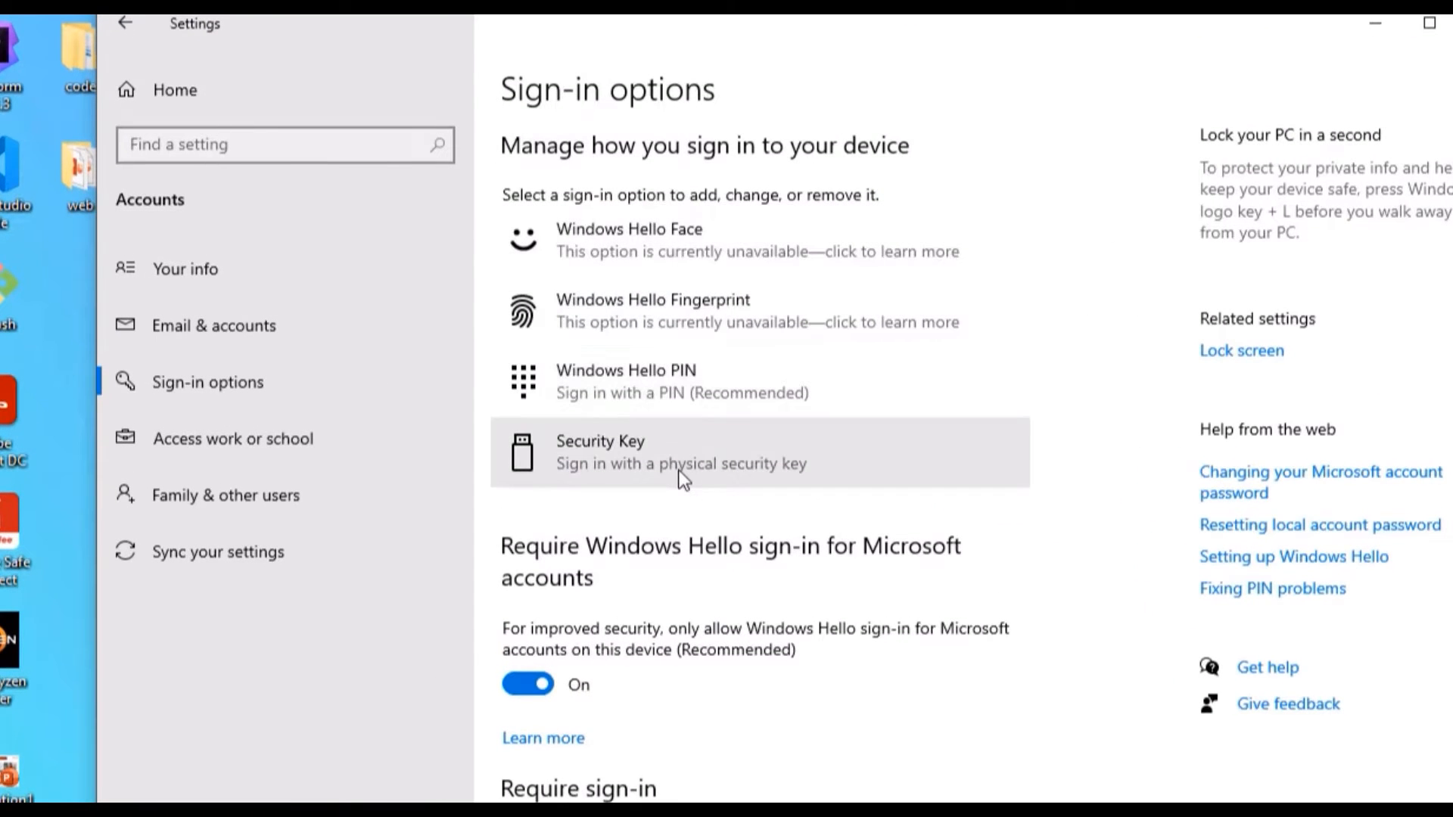
mouse_move(669, 401)
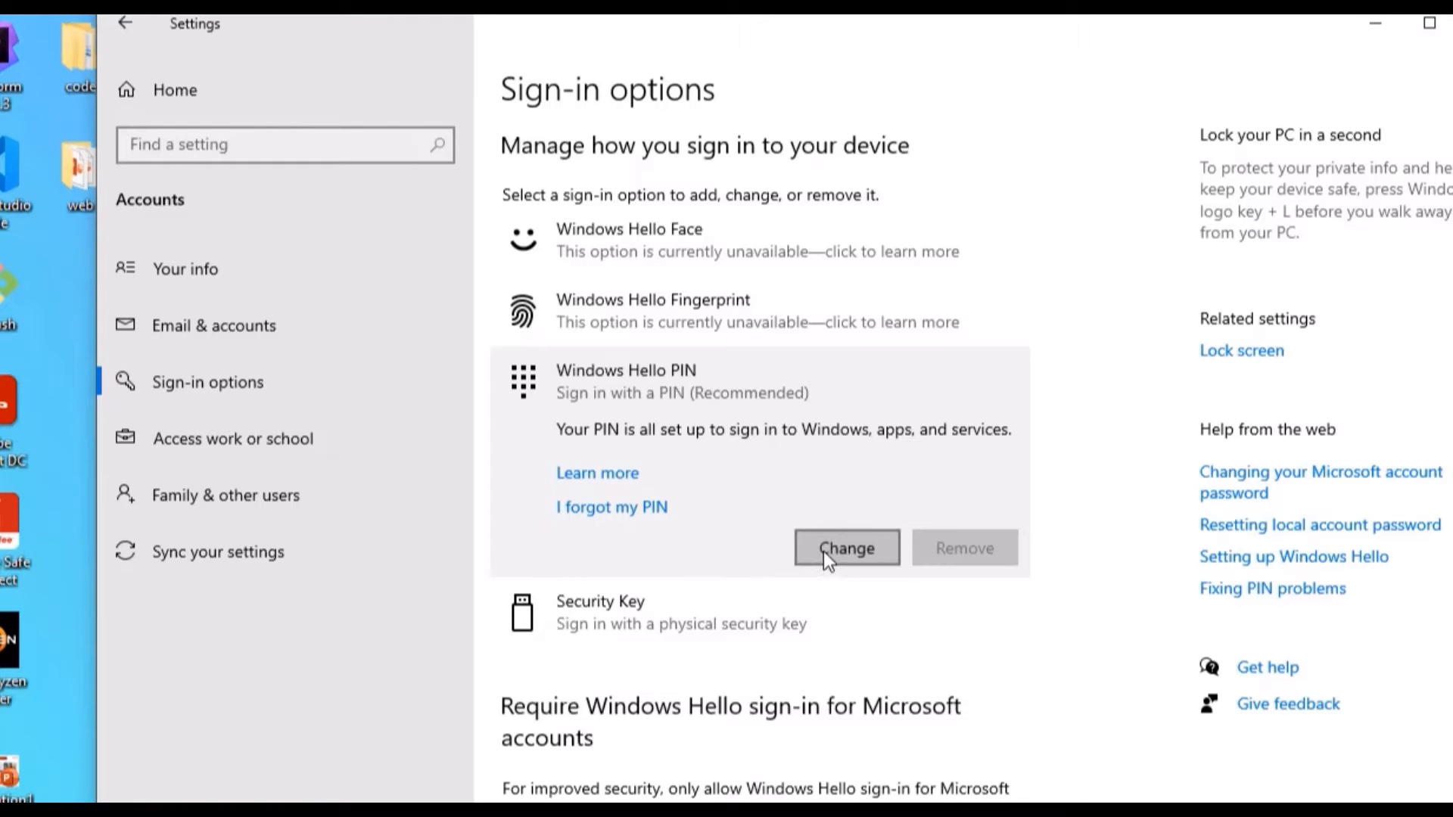
left_click(847, 548)
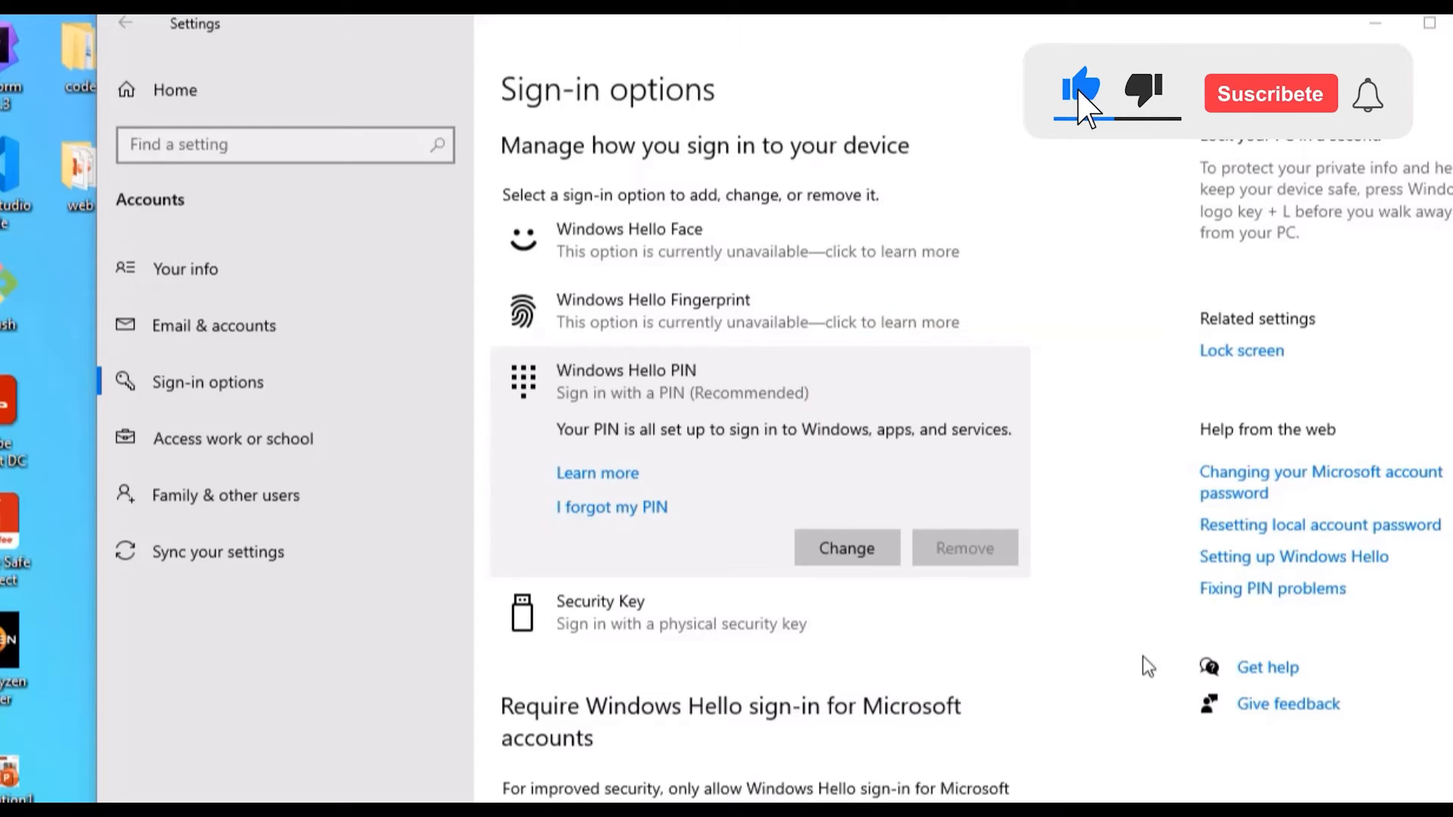
left_click(1271, 94)
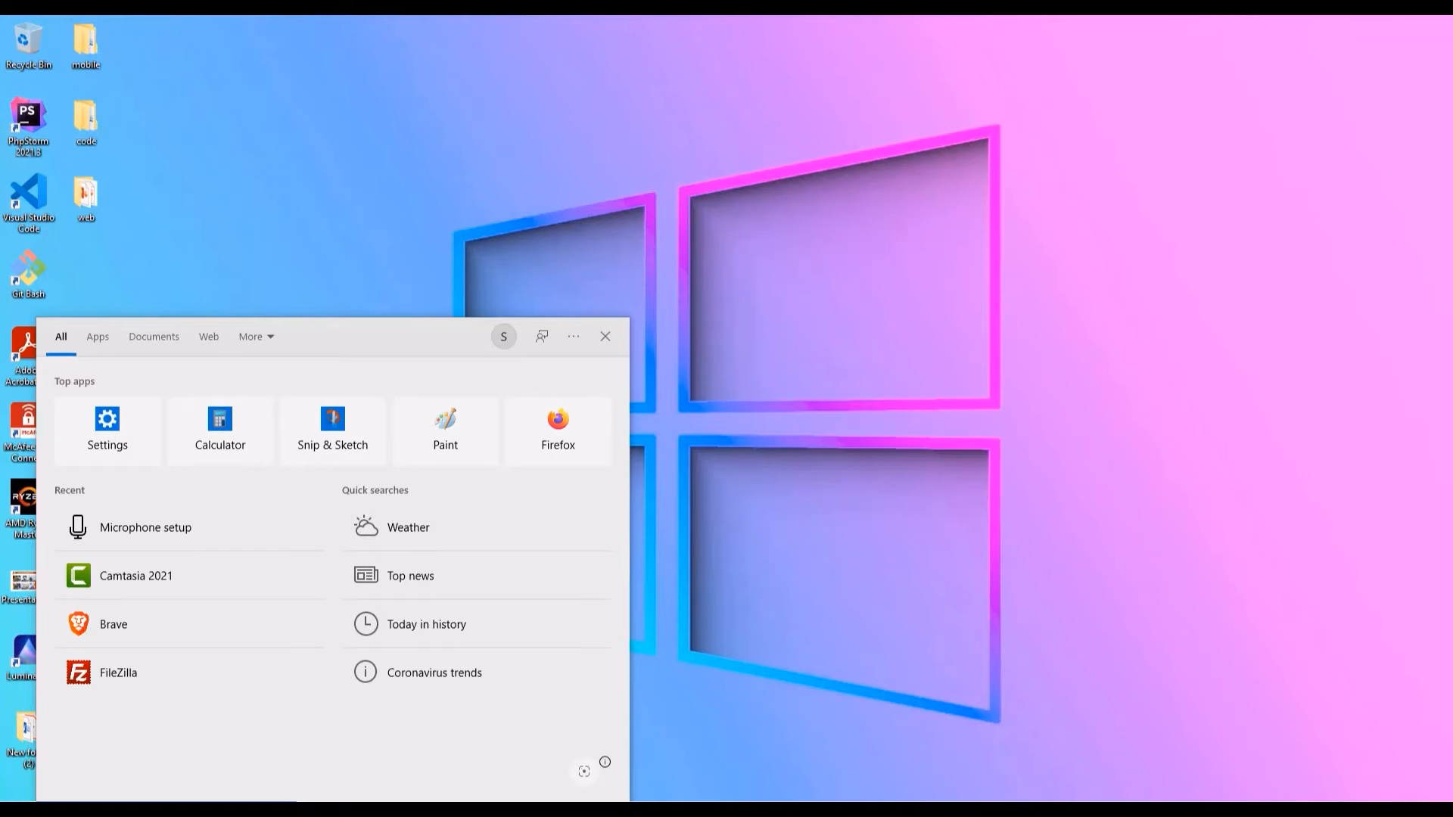
Search for cmd and run Command Prompt as administrator
type("cmd")
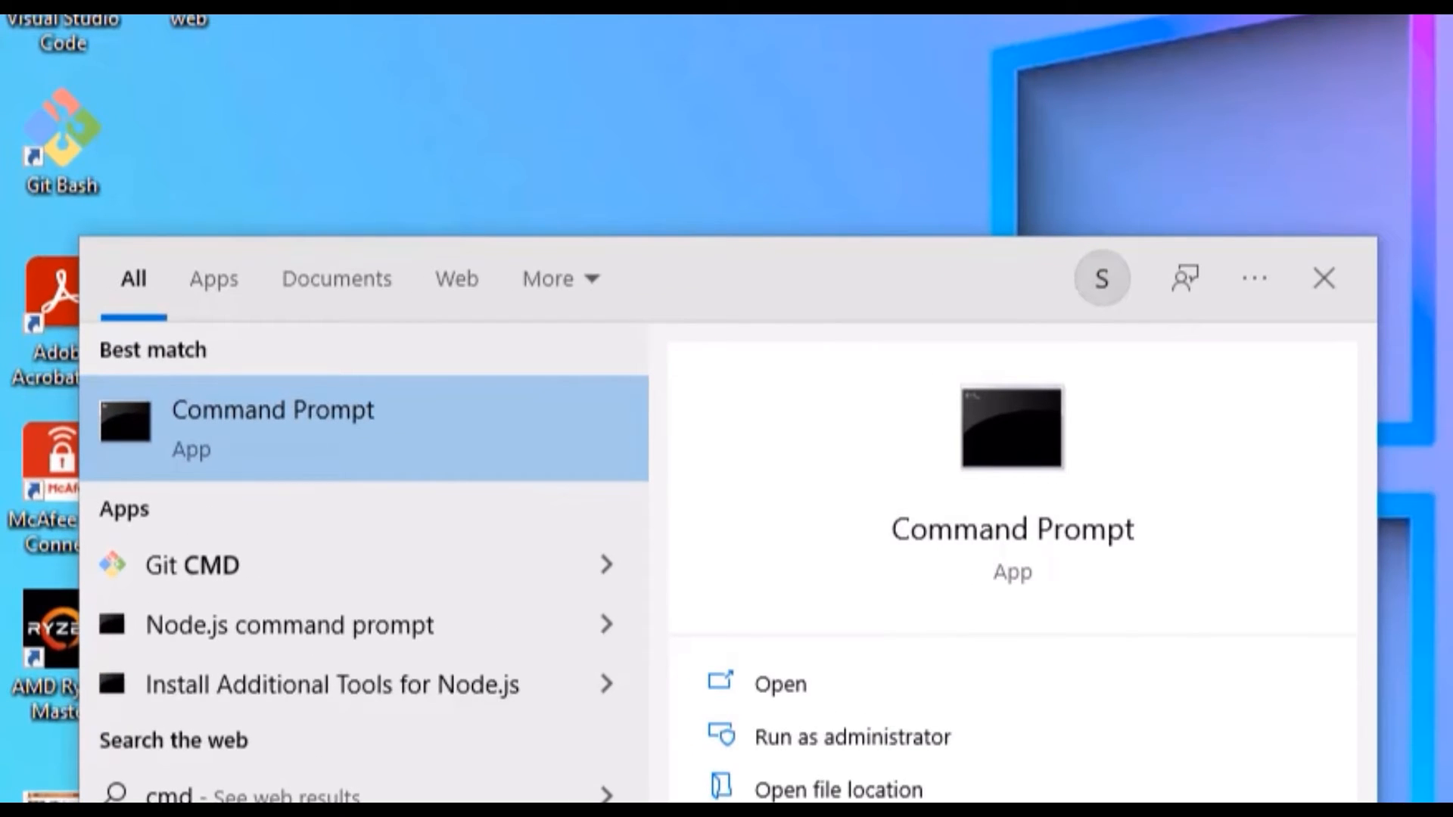
mouse_move(347, 502)
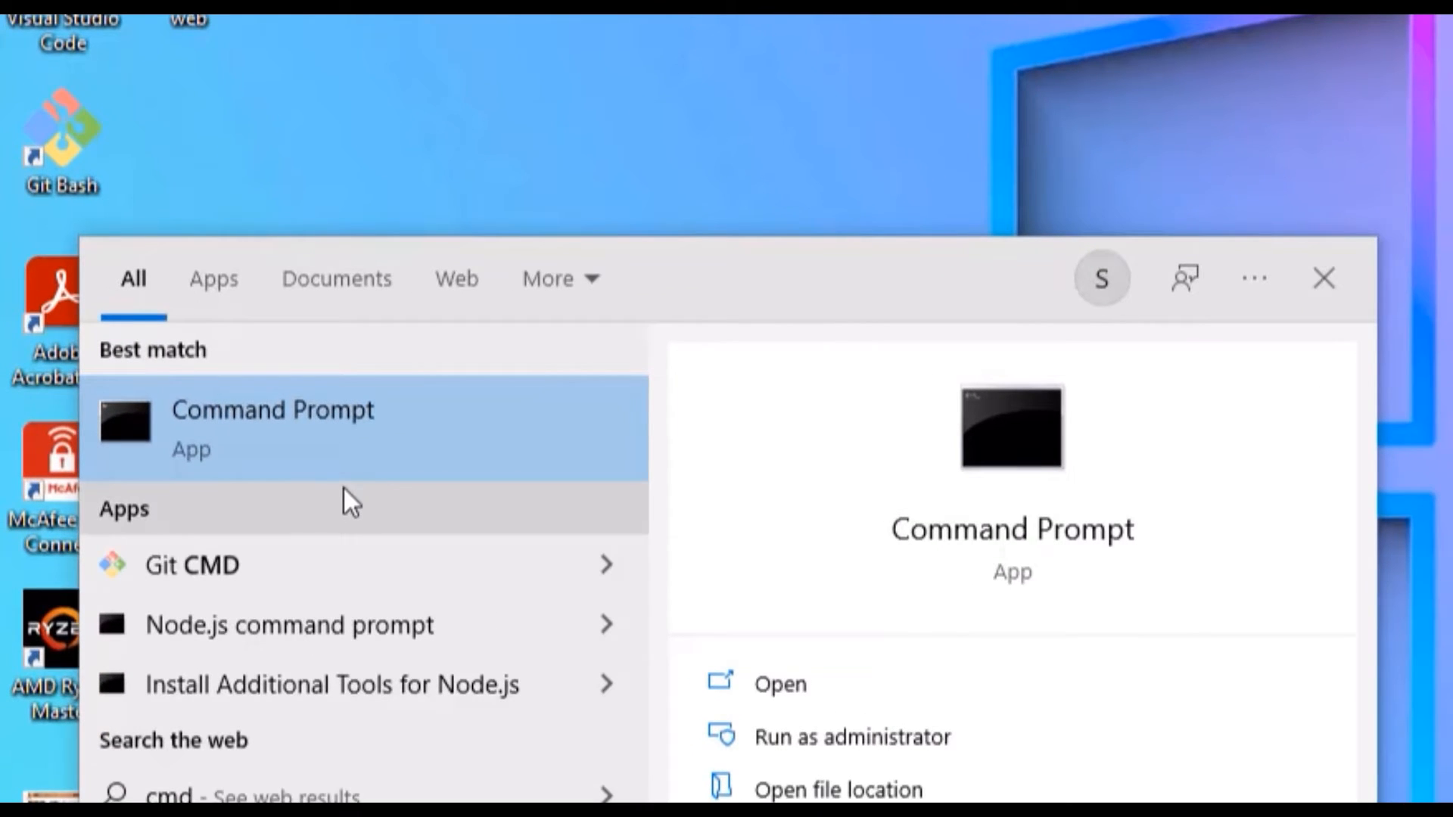
right_click(273, 423)
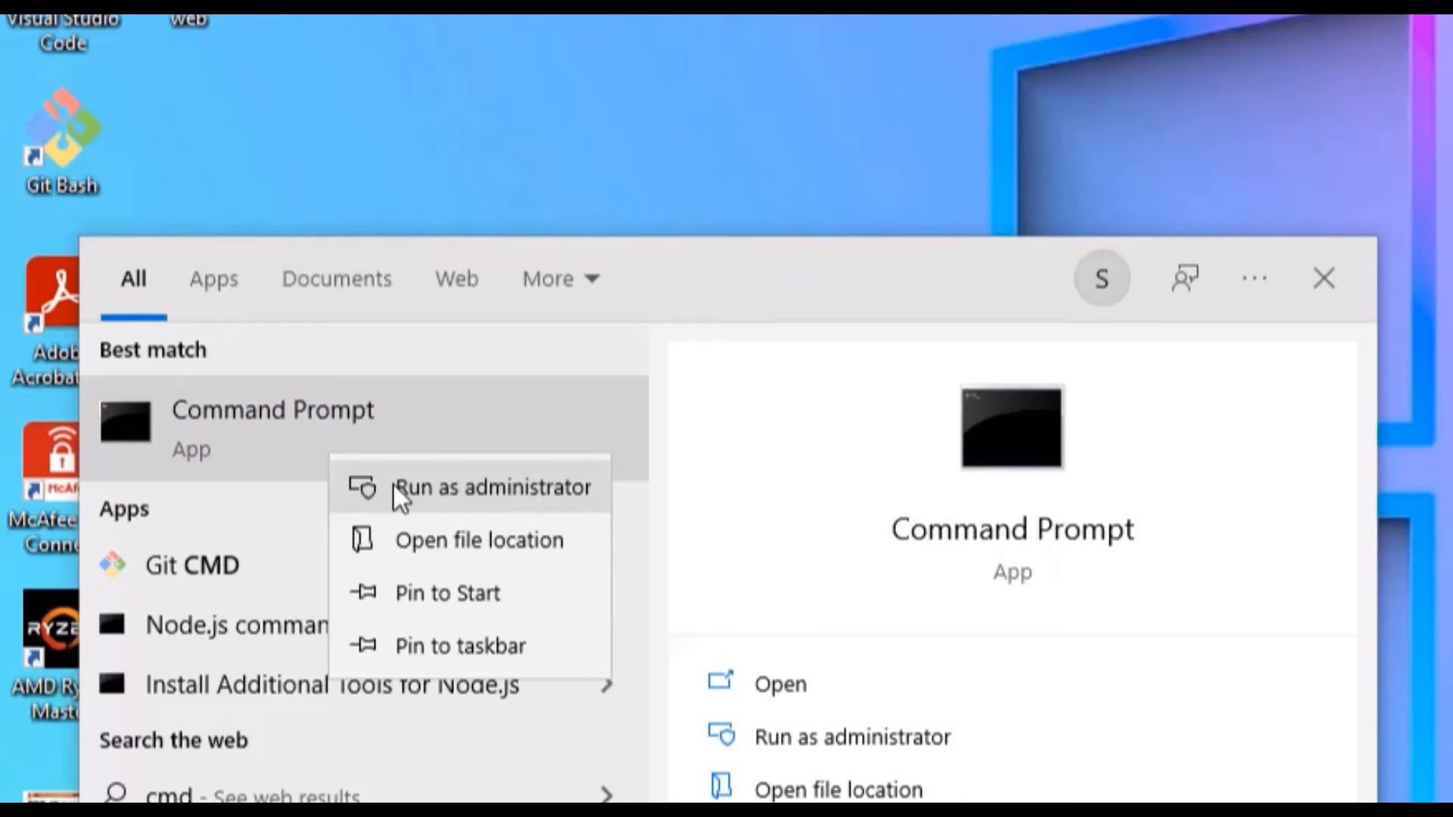
left_click(489, 487)
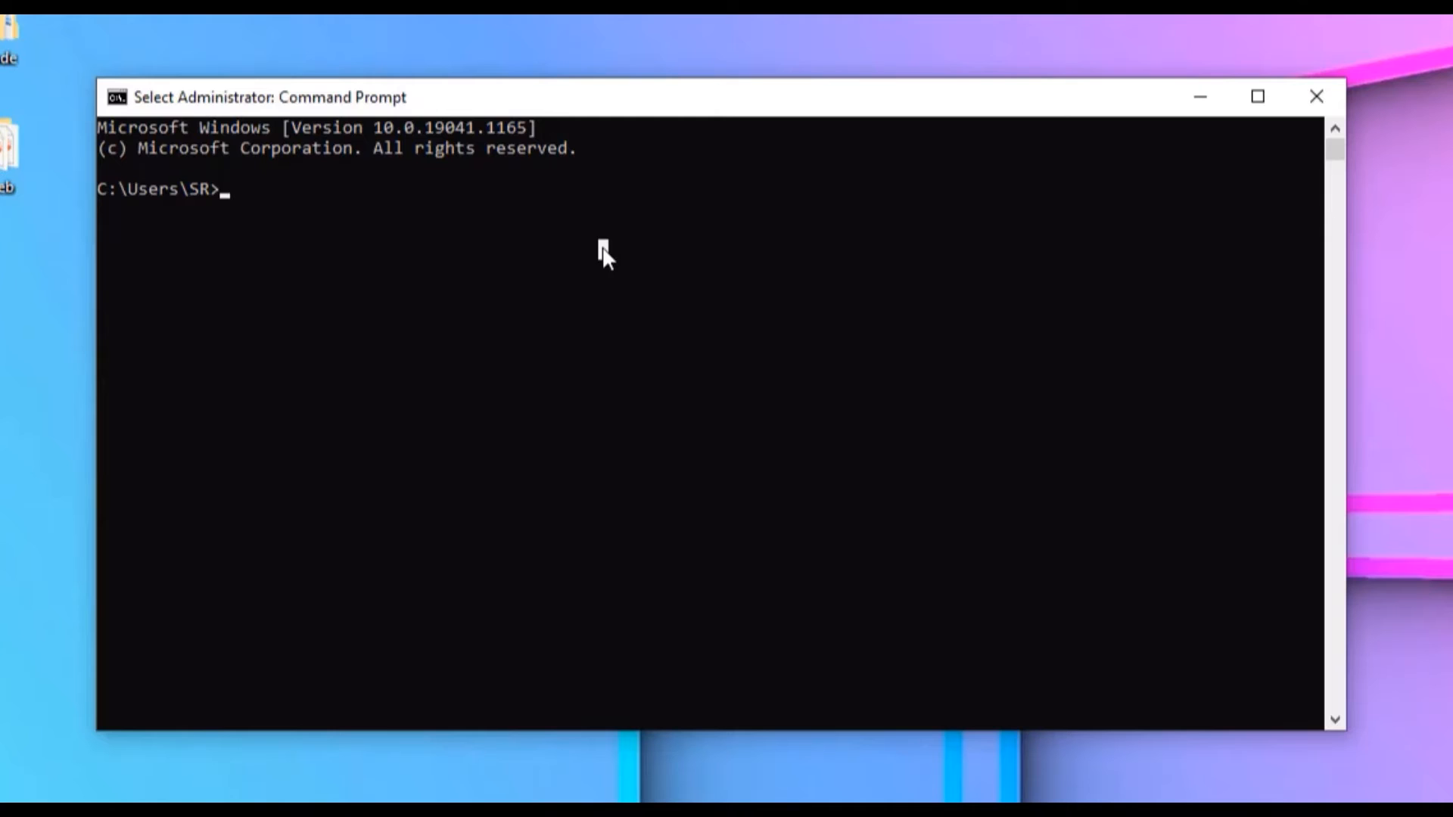
Run 'net user' to list the computer's user accounts
type("net user")
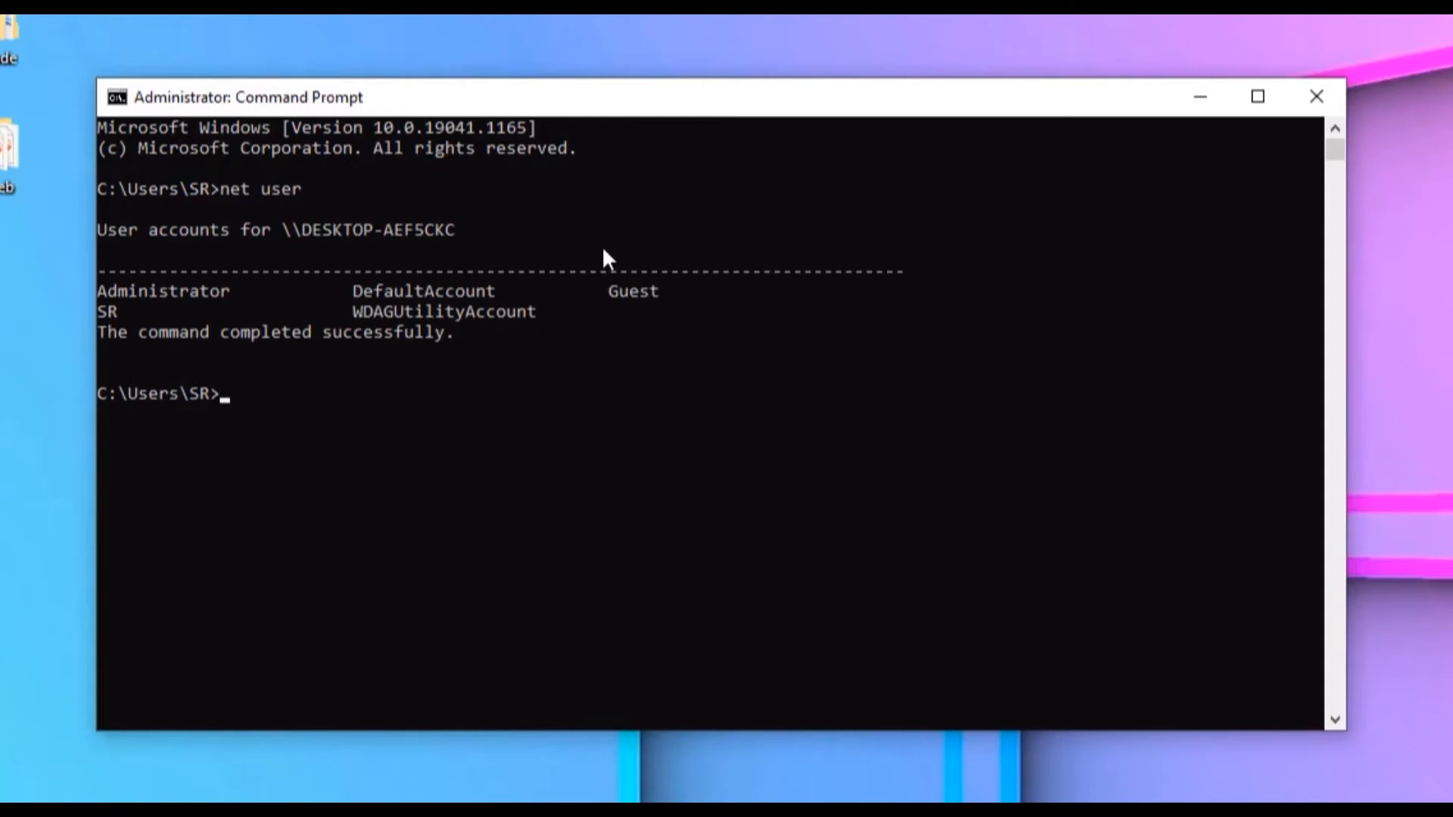
mouse_move(133, 321)
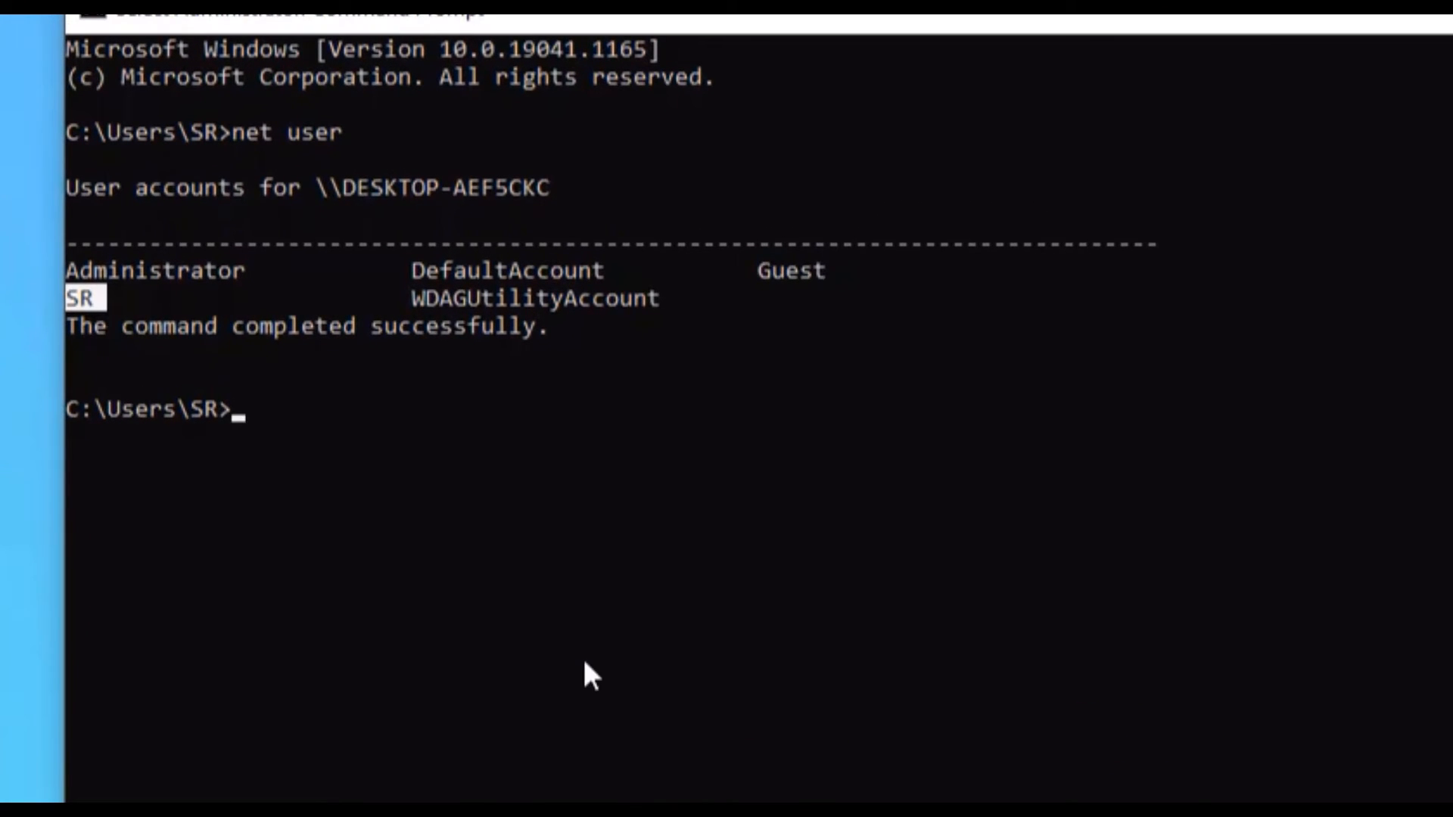
Run 'net user sr *' with a blank new password, then close Command Prompt
type("net")
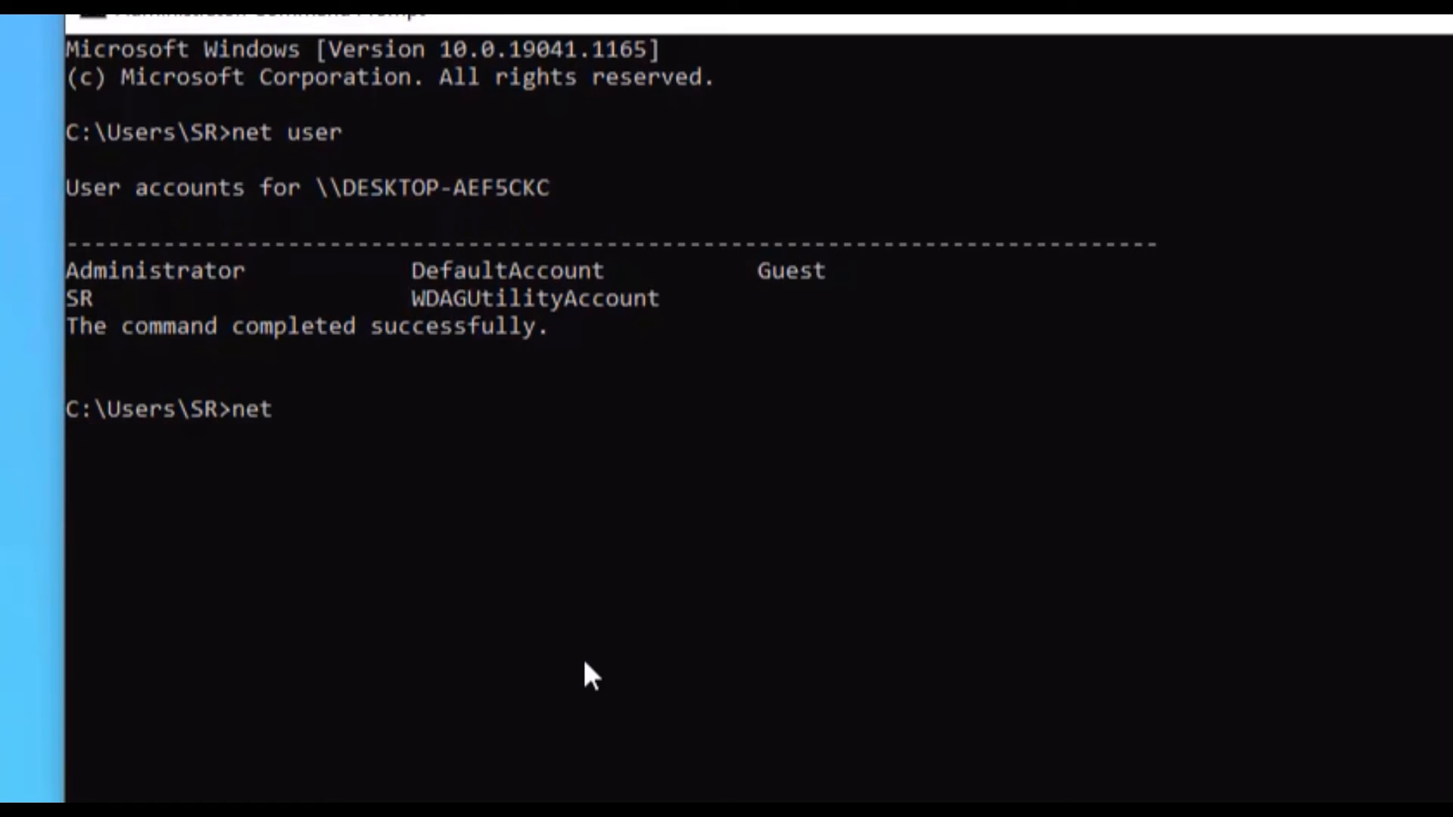
type("user s")
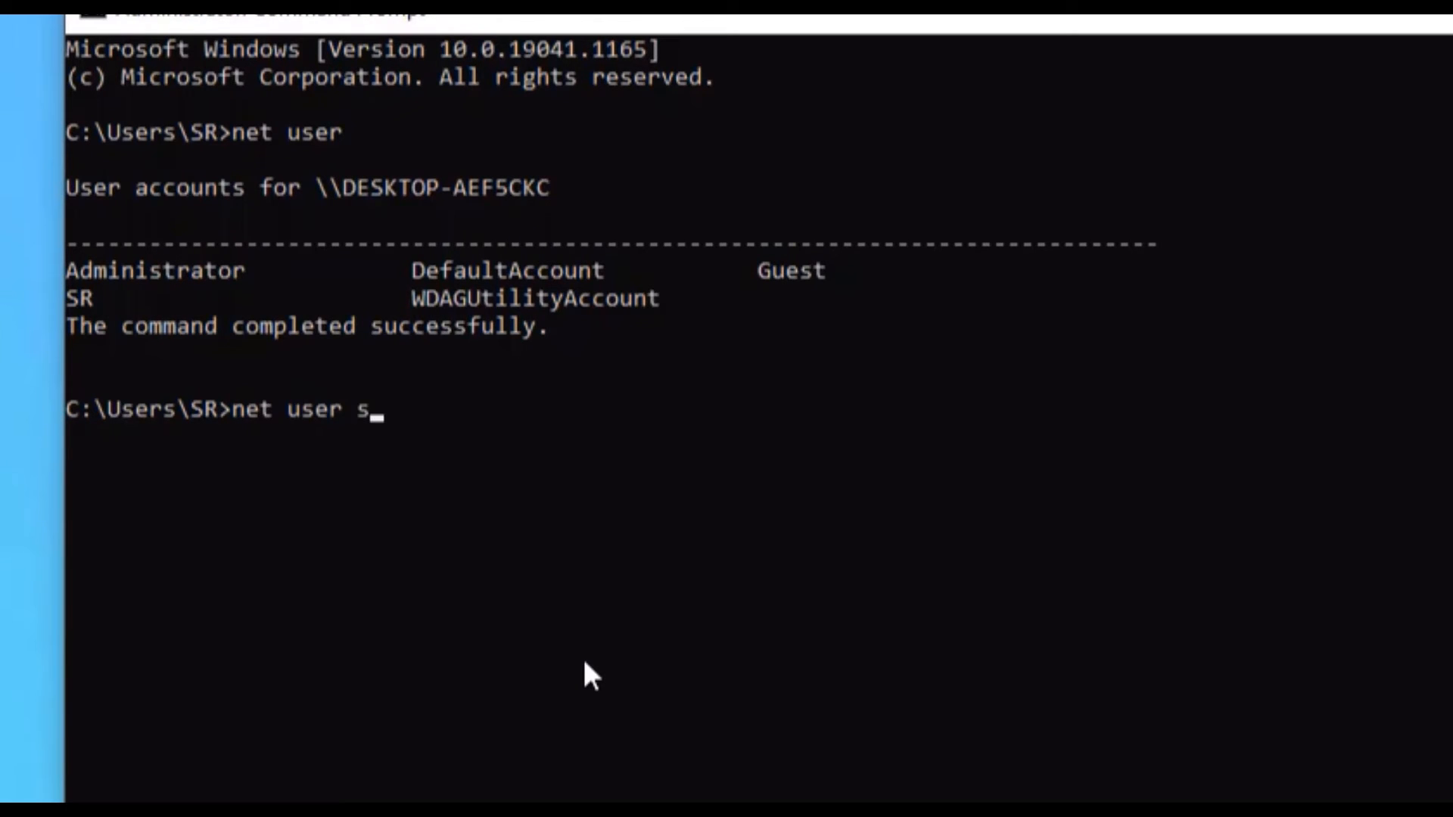
type("r *")
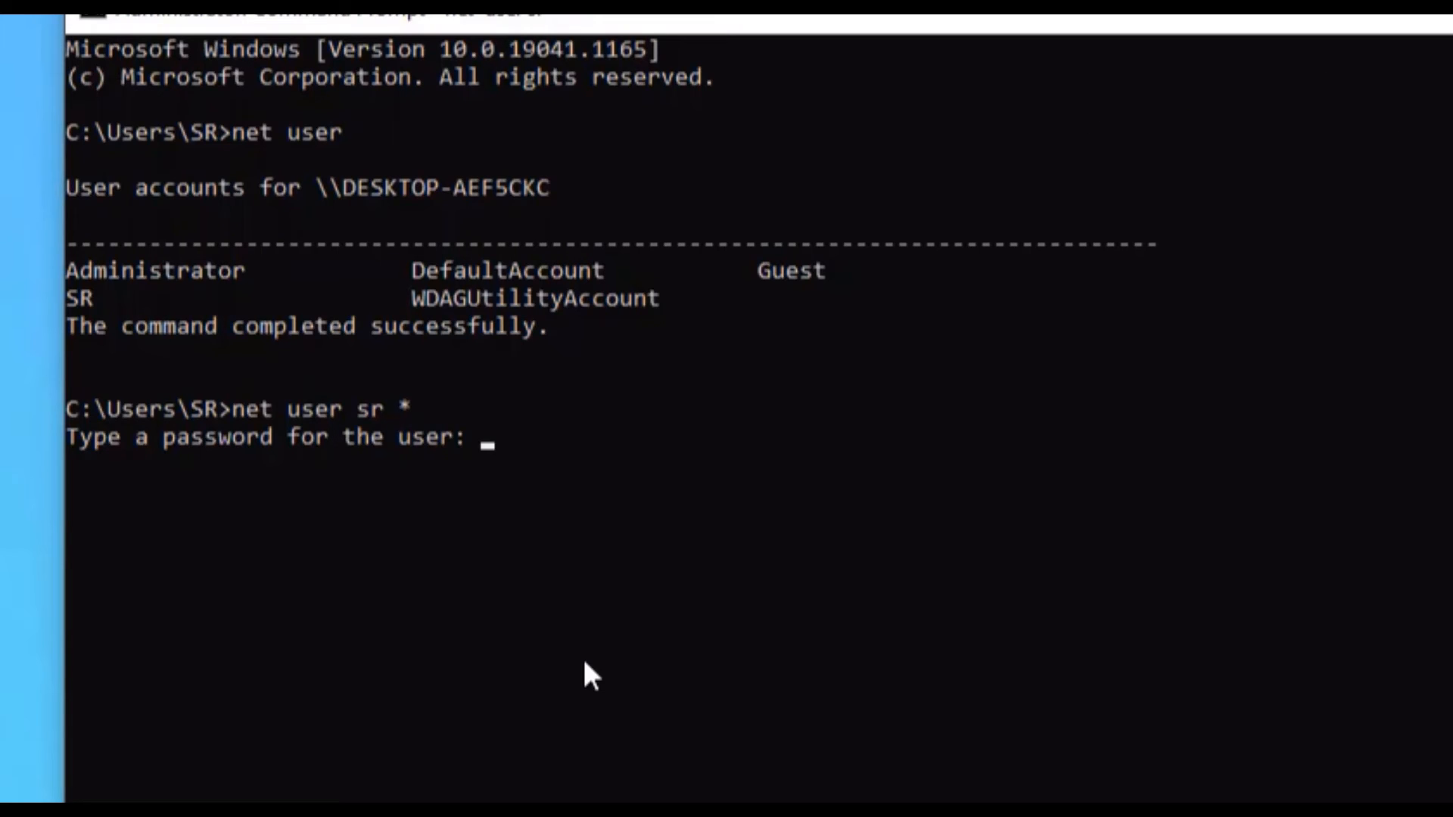
key("Enter")
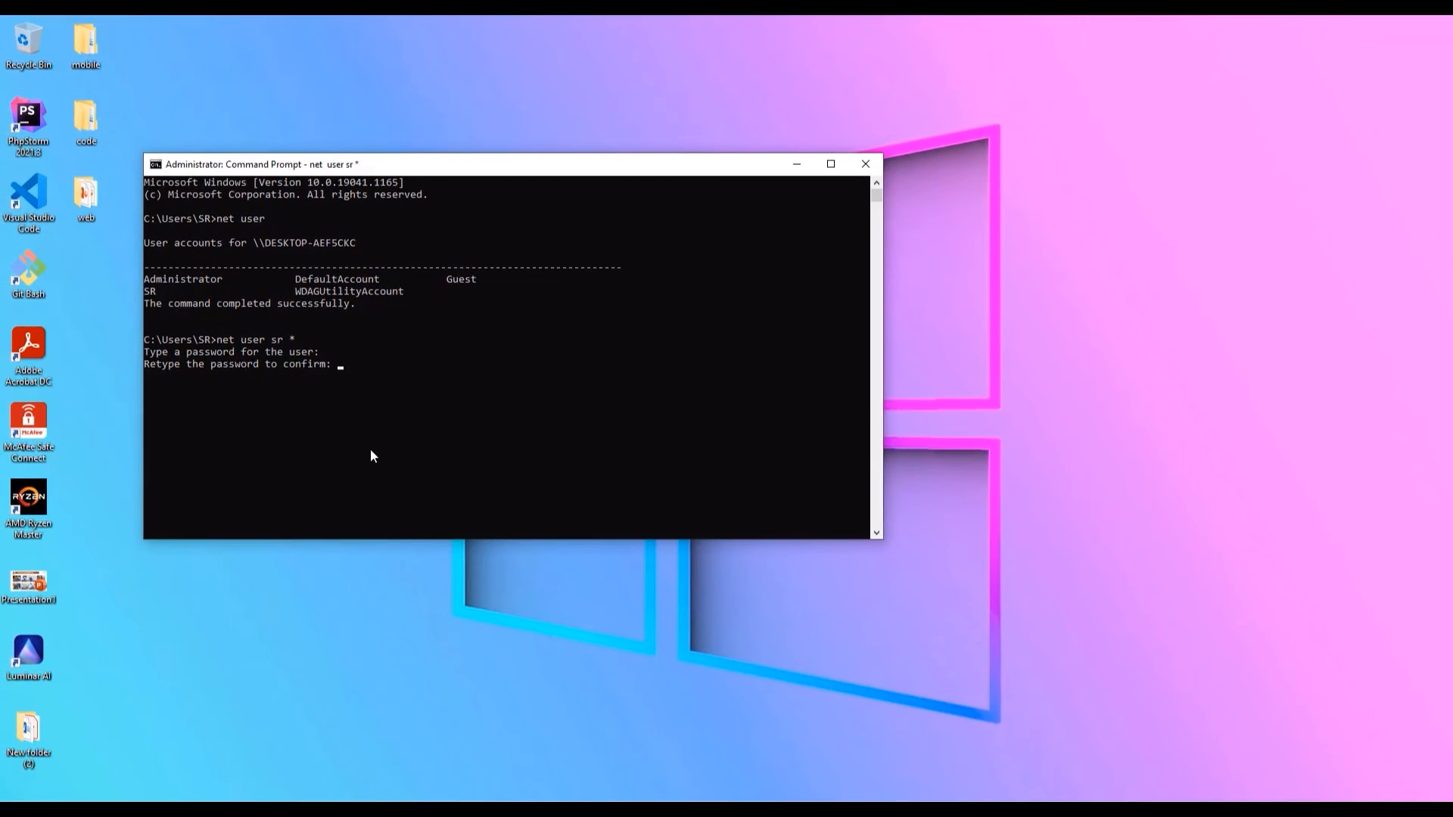
left_click(864, 164)
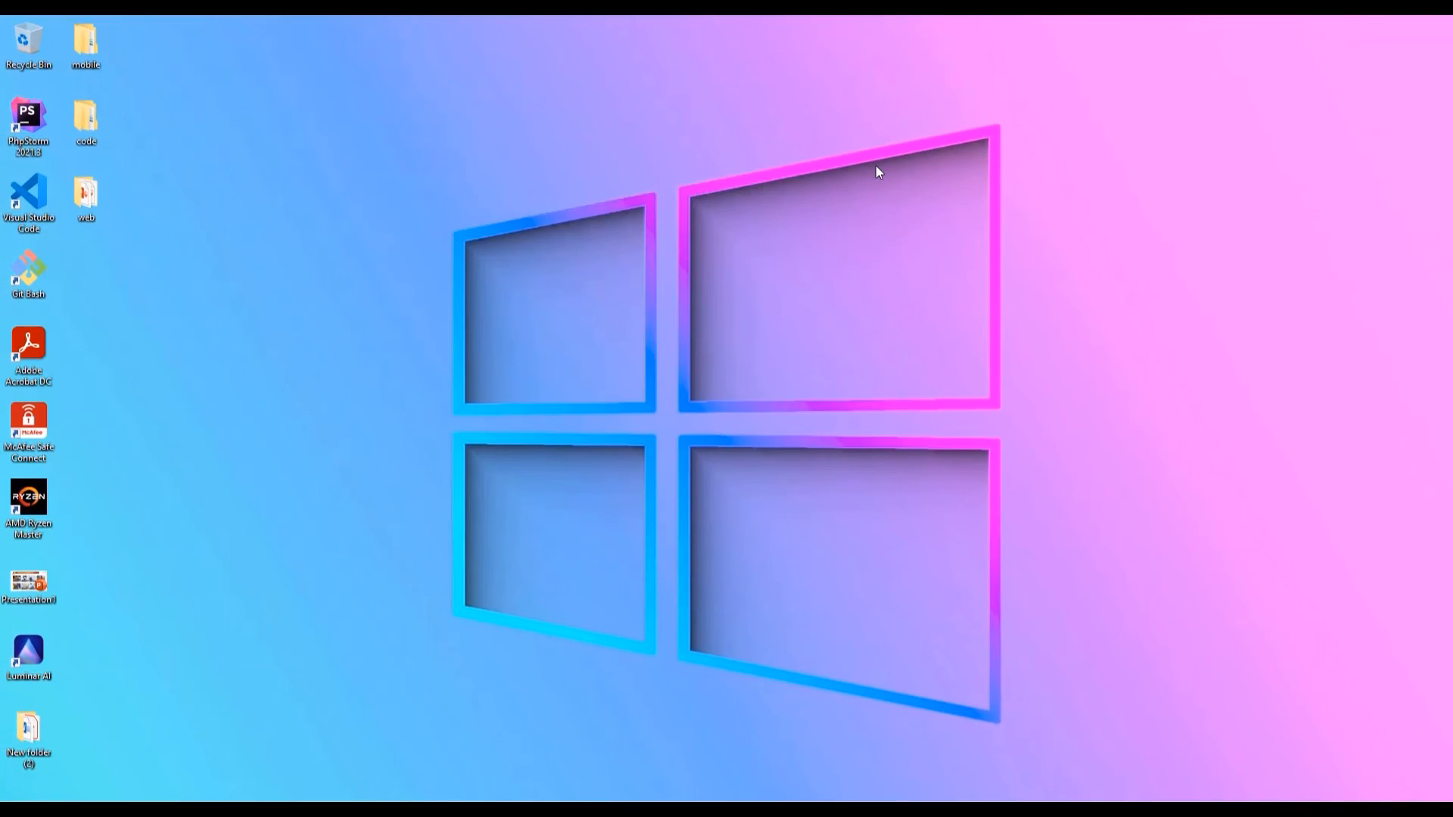